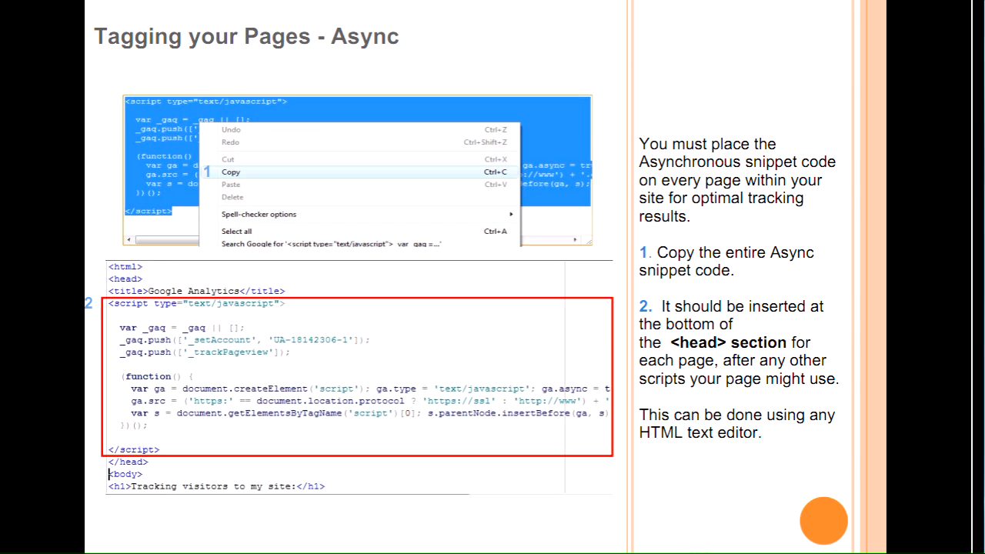
key(Right)
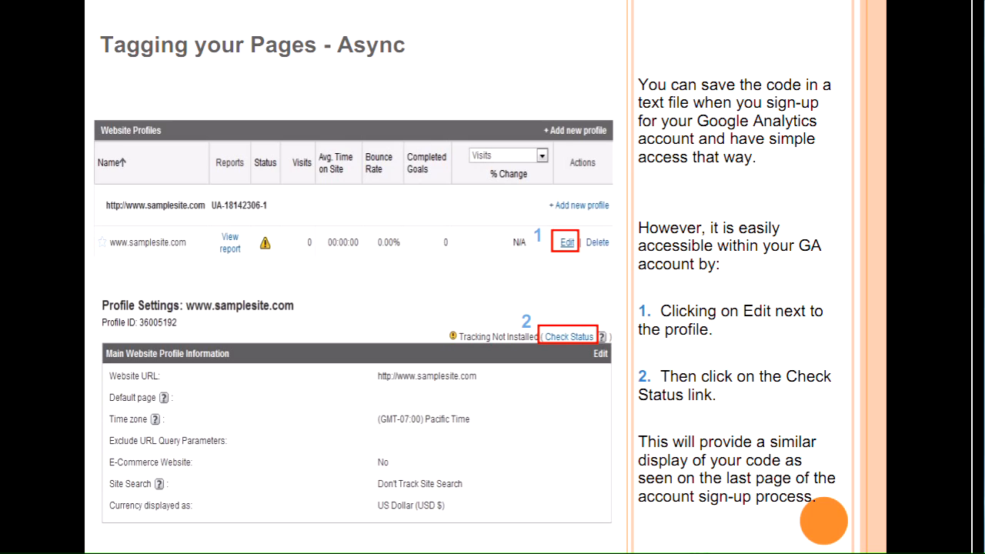